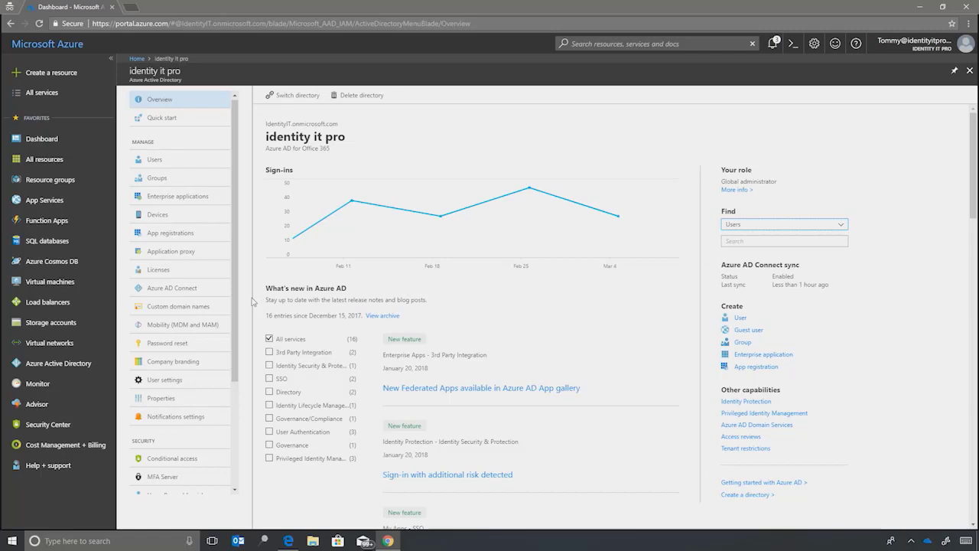
pyautogui.moveTo(166, 343)
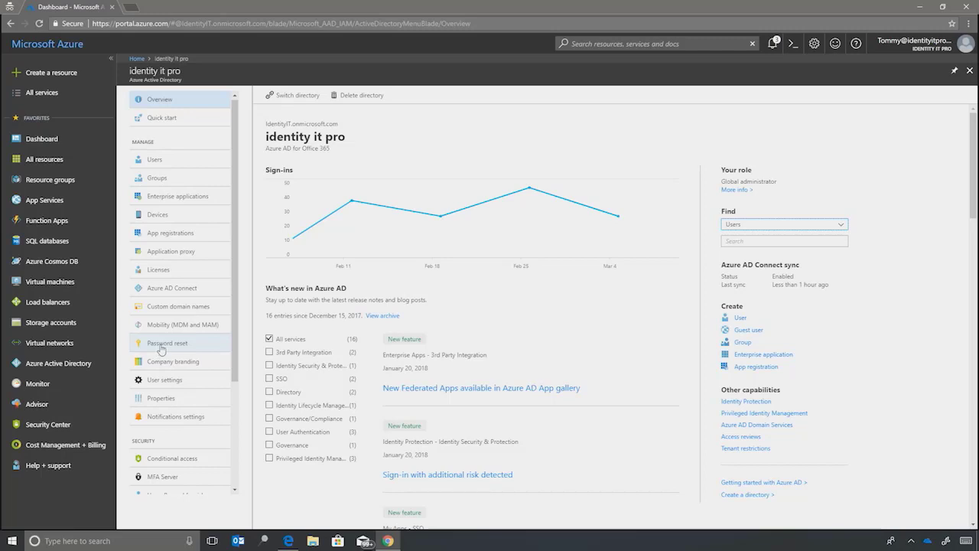
pyautogui.moveTo(140, 346)
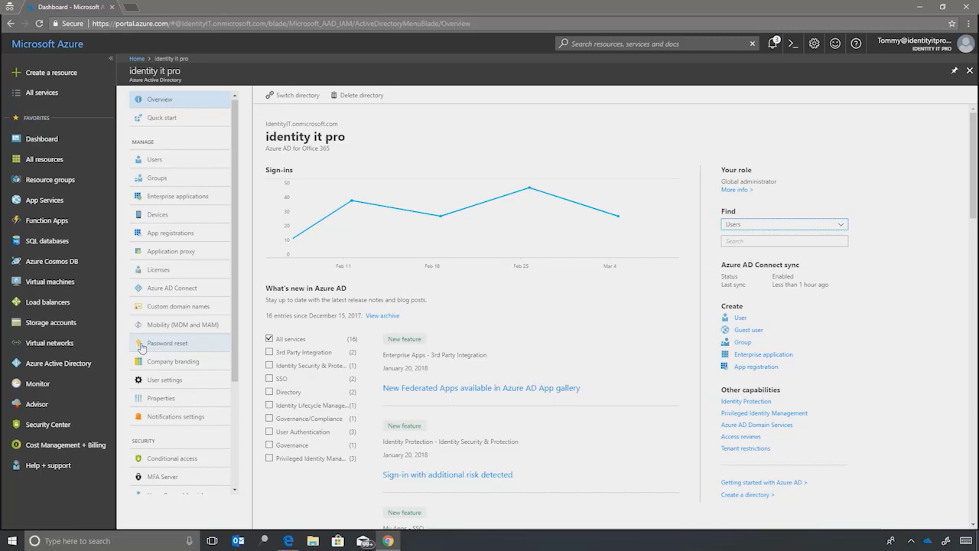
# - Set Self service password reset enabled to All in Password reset Properties and save the policy
pyautogui.click(169, 343)
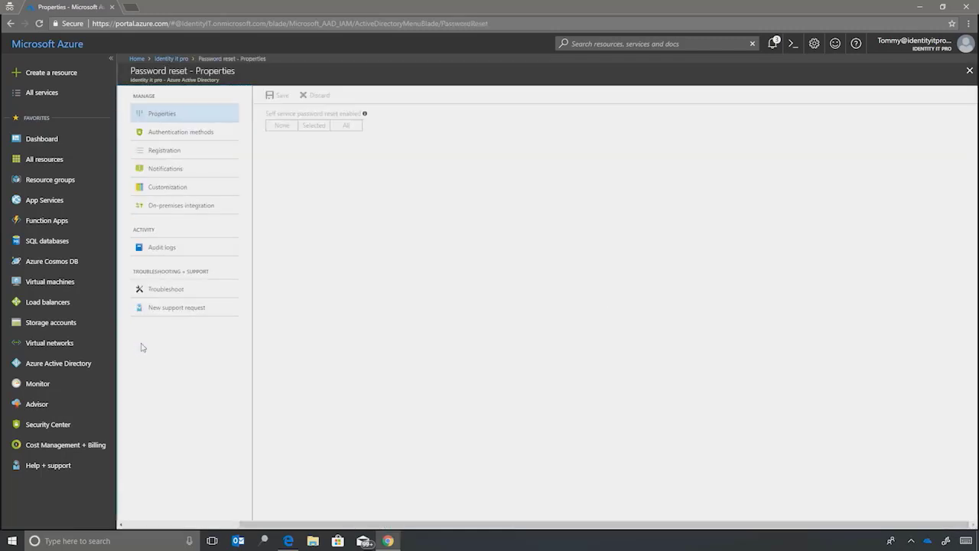
pyautogui.click(281, 126)
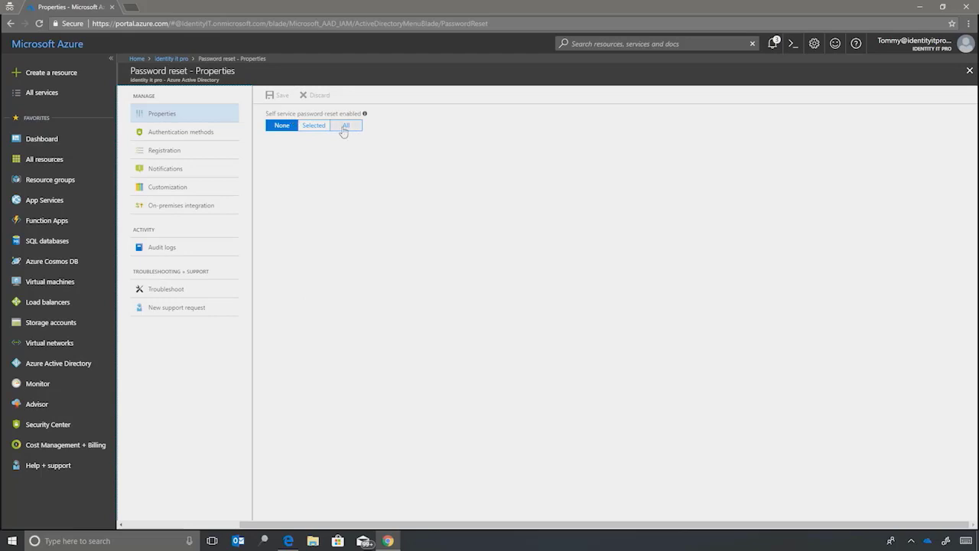
pyautogui.click(346, 125)
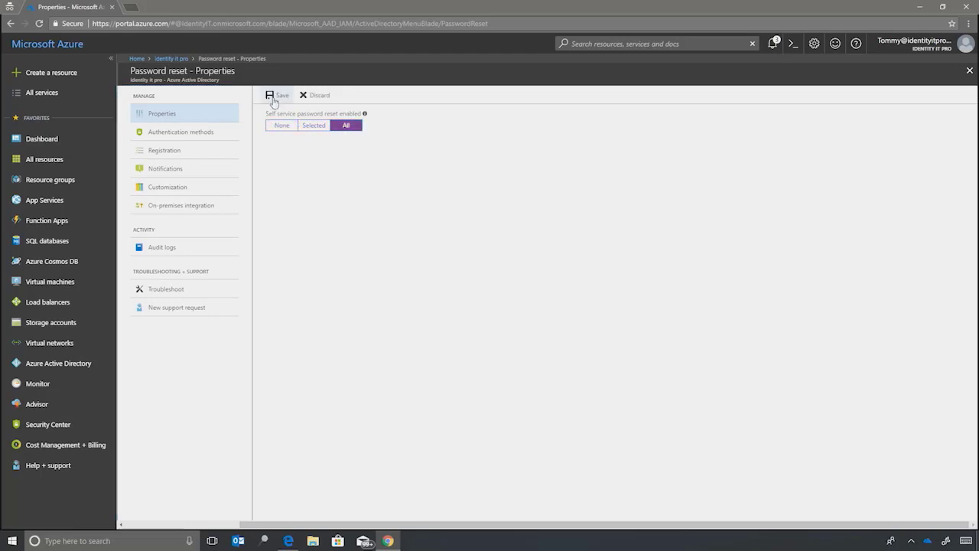
pyautogui.click(278, 95)
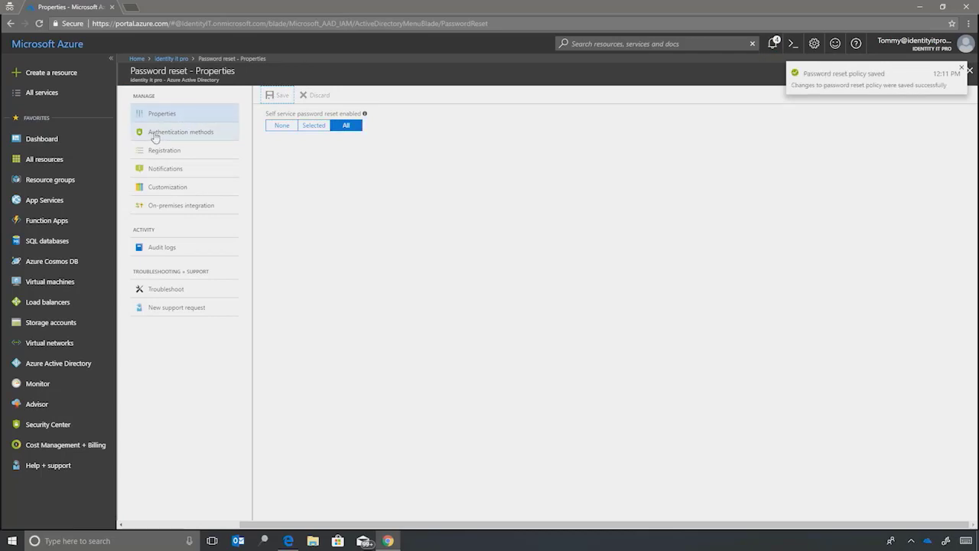
# - Enable Email, Mobile phone and Office phone as reset methods with 1 method required, and save
pyautogui.click(181, 131)
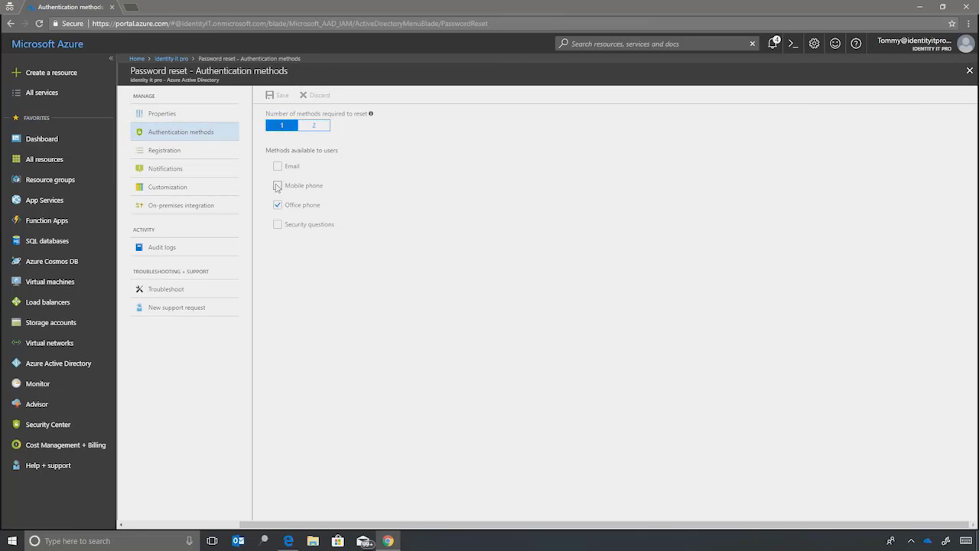
pyautogui.click(277, 165)
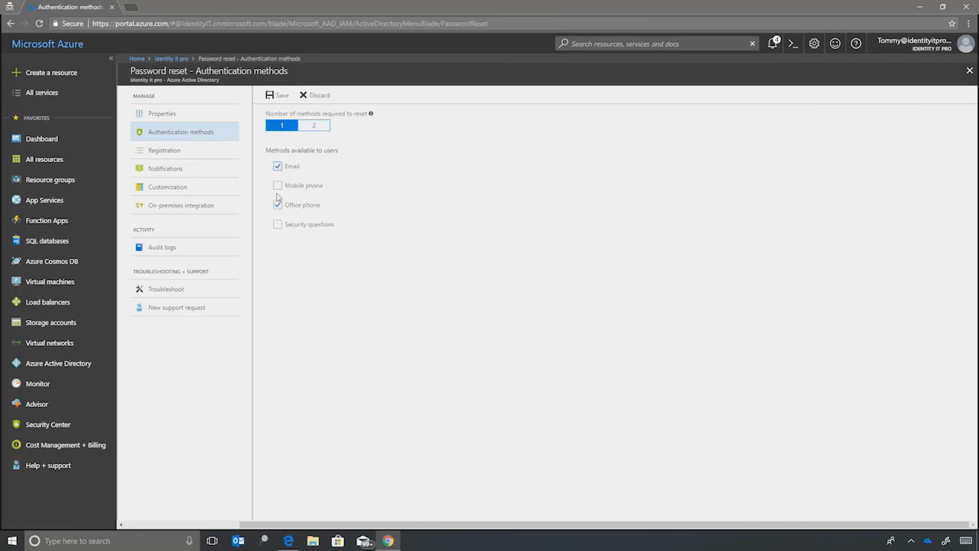
pyautogui.click(277, 185)
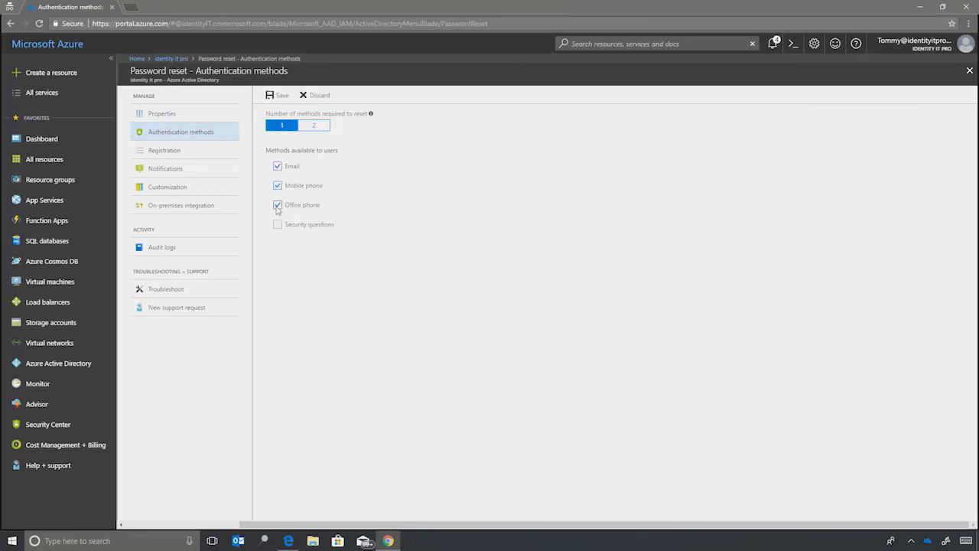
pyautogui.click(279, 205)
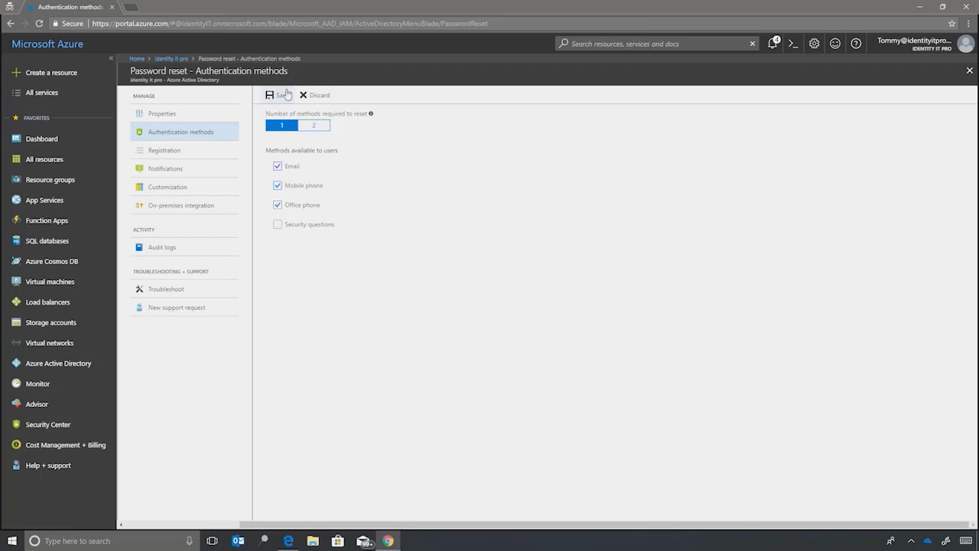
pyautogui.click(275, 95)
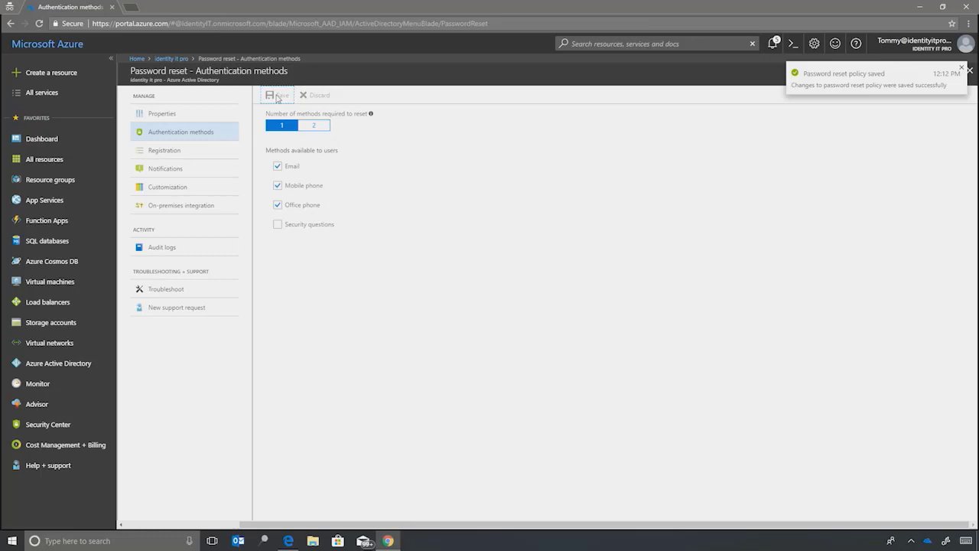
# - Review Registration (keep No) and move to Notifications to set users notified on resets
pyautogui.click(166, 150)
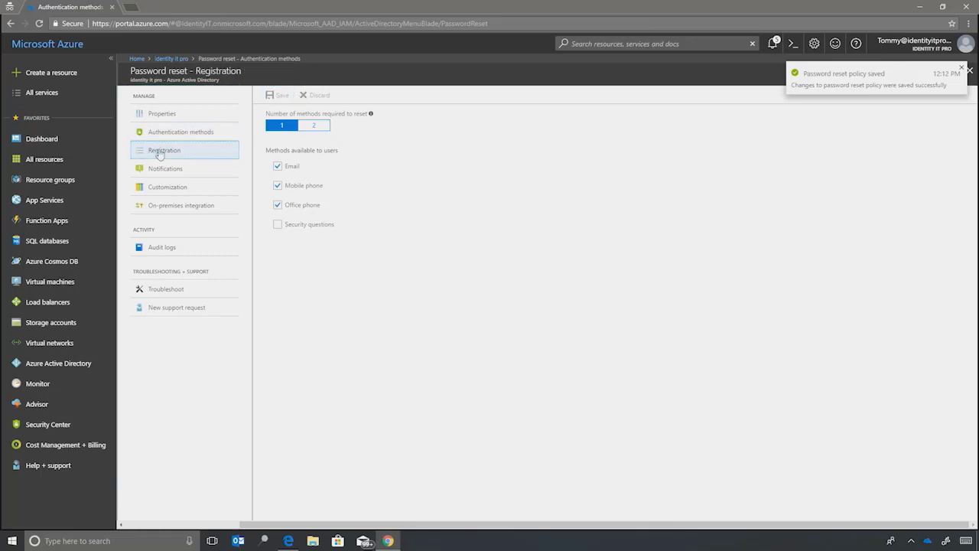
pyautogui.click(165, 150)
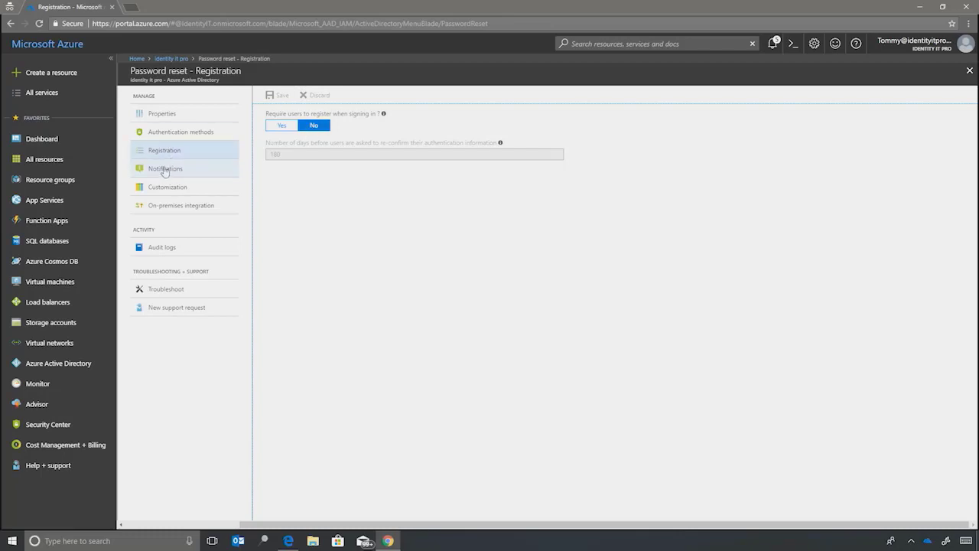
pyautogui.click(166, 168)
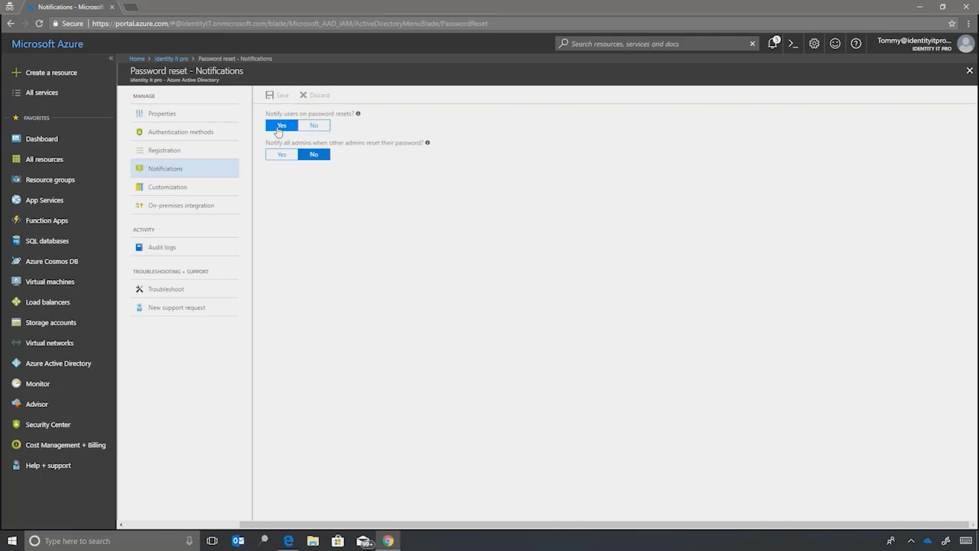
pyautogui.moveTo(303, 146)
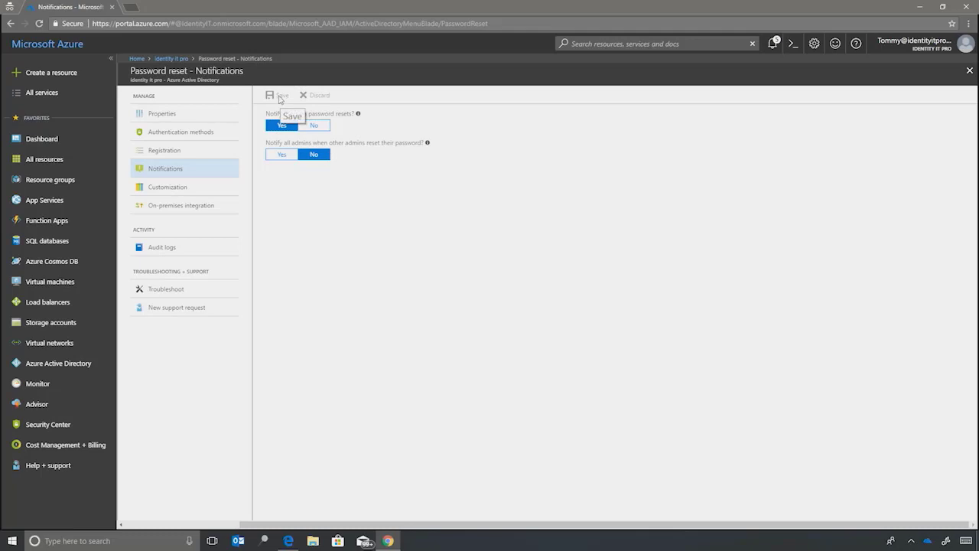
pyautogui.moveTo(198, 189)
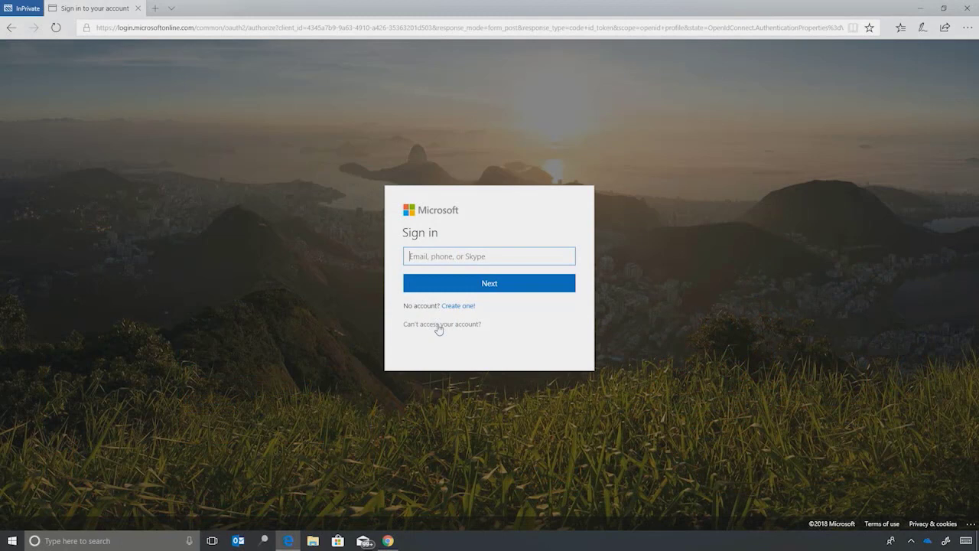
# - Start account recovery and choose Work or school account on the account-type prompt
pyautogui.click(441, 324)
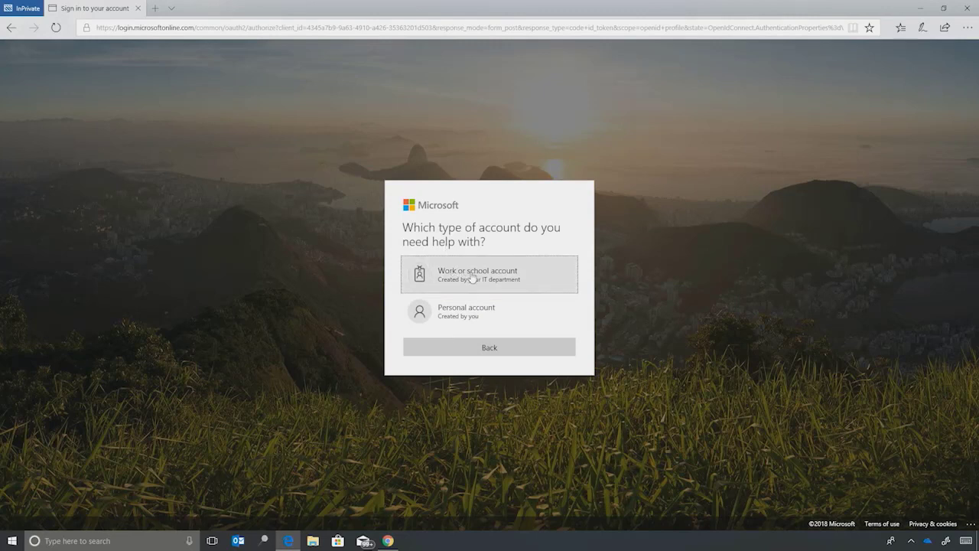
pyautogui.click(490, 276)
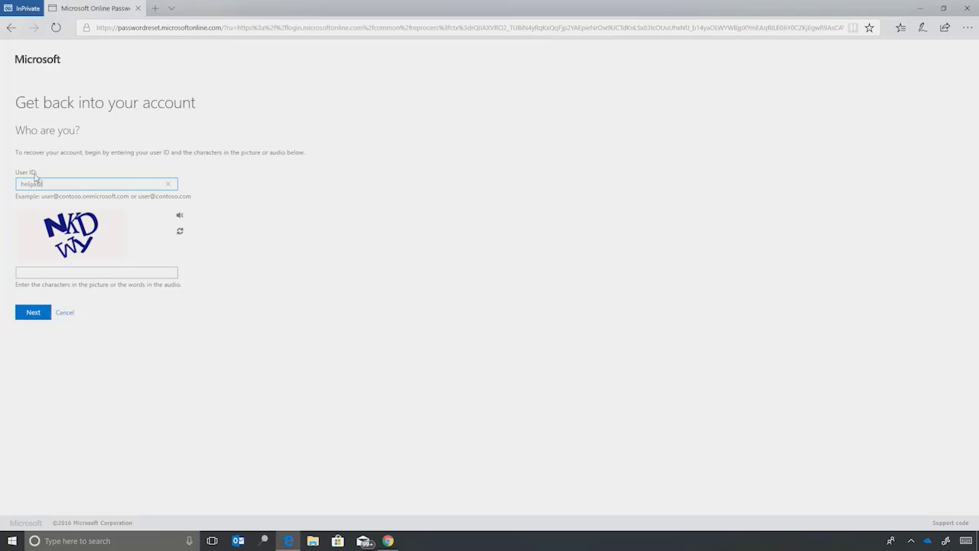
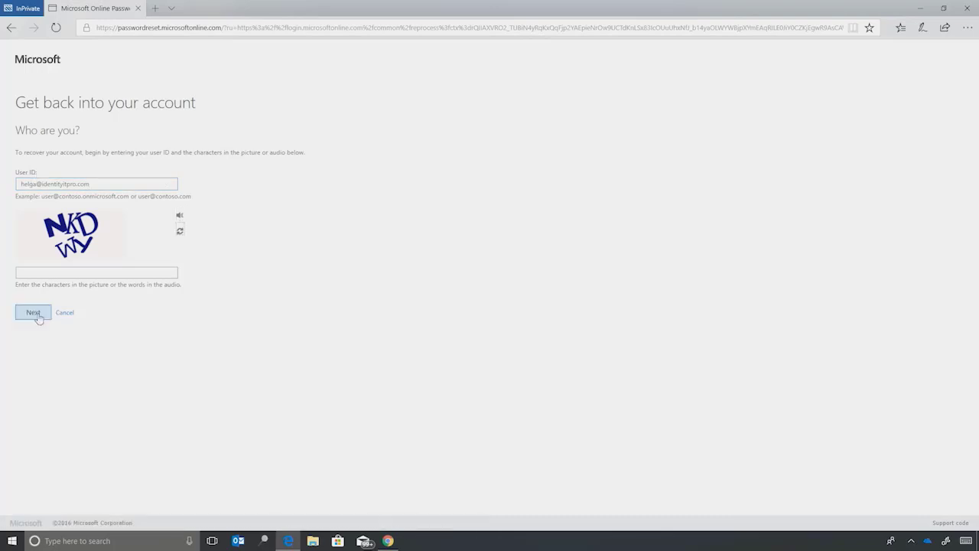
# - Enter the user ID 'identityitpro' and the CAPTCHA characters 'nkdwy' to identify the account
pyautogui.click(96, 272)
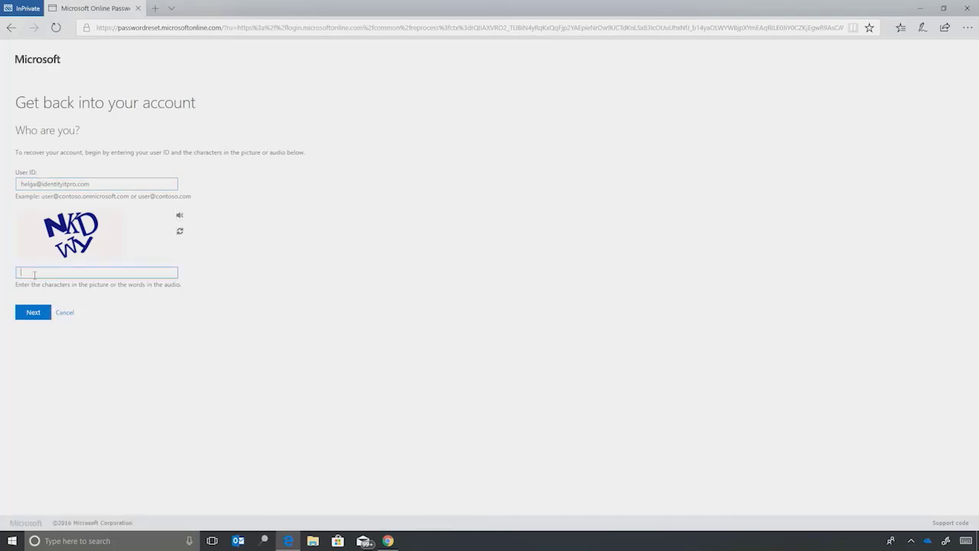
pyautogui.write('nkd')
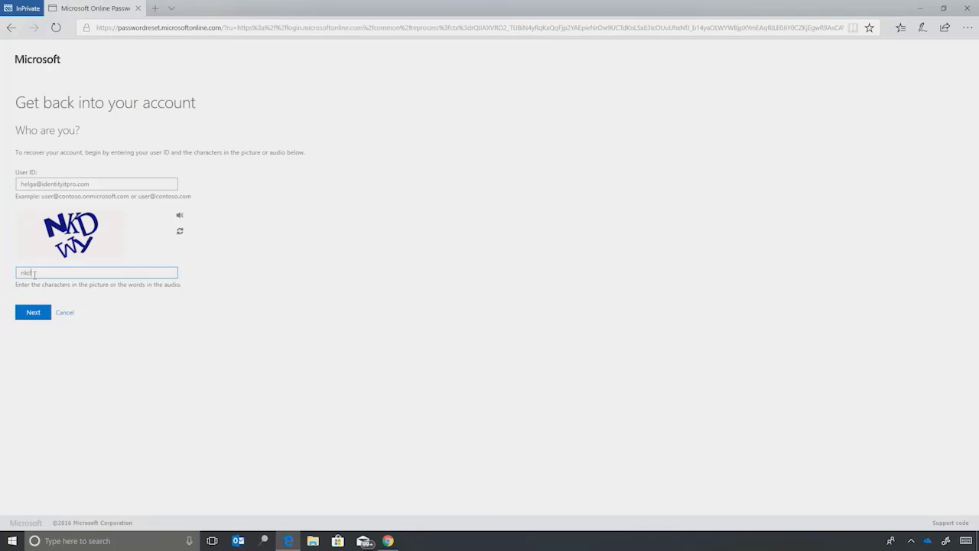
pyautogui.write('wy')
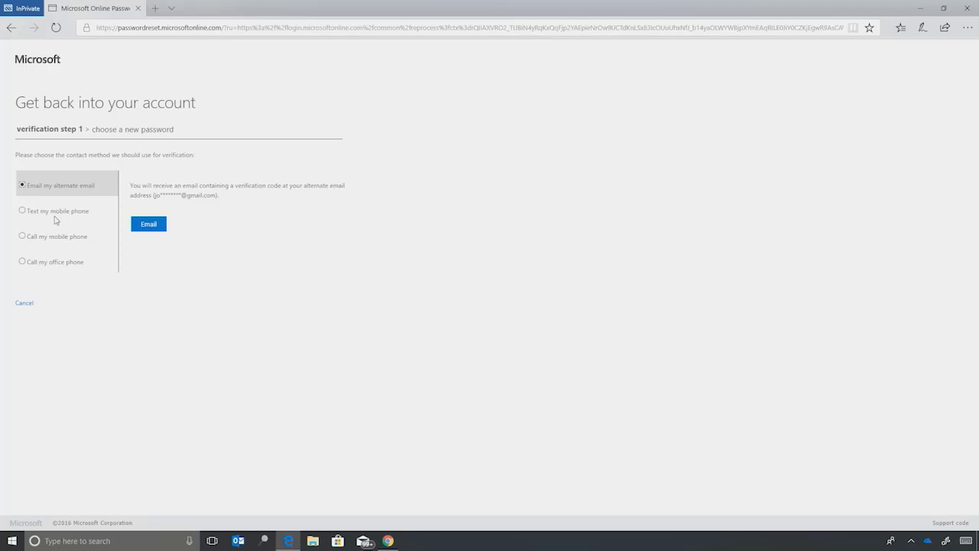
# - Choose Text my mobile phone, enter the phone number and send the verification text
pyautogui.click(21, 212)
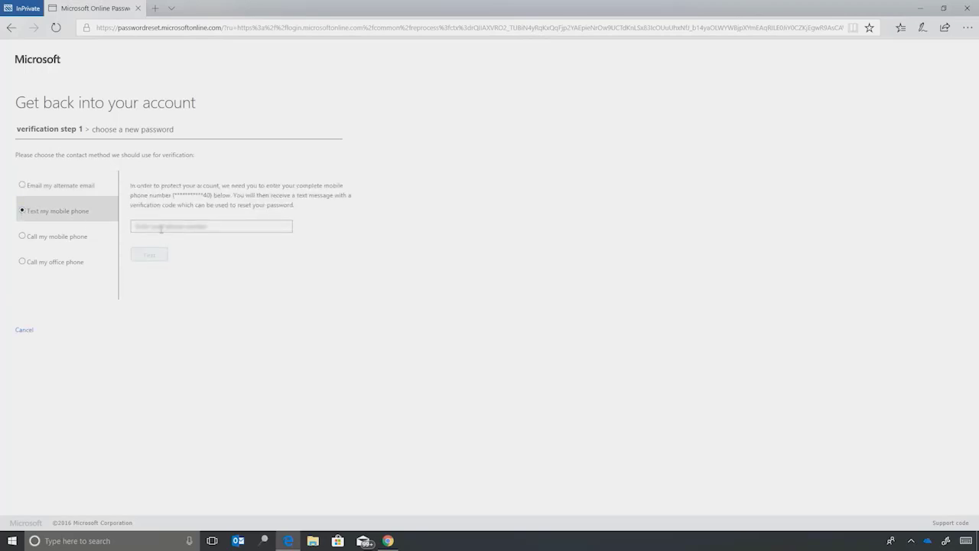
pyautogui.click(211, 227)
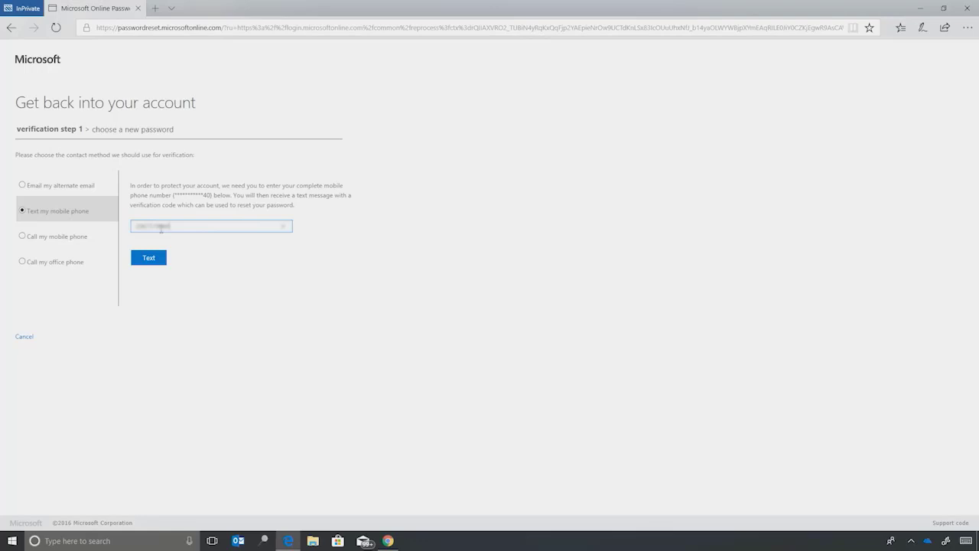
pyautogui.click(149, 257)
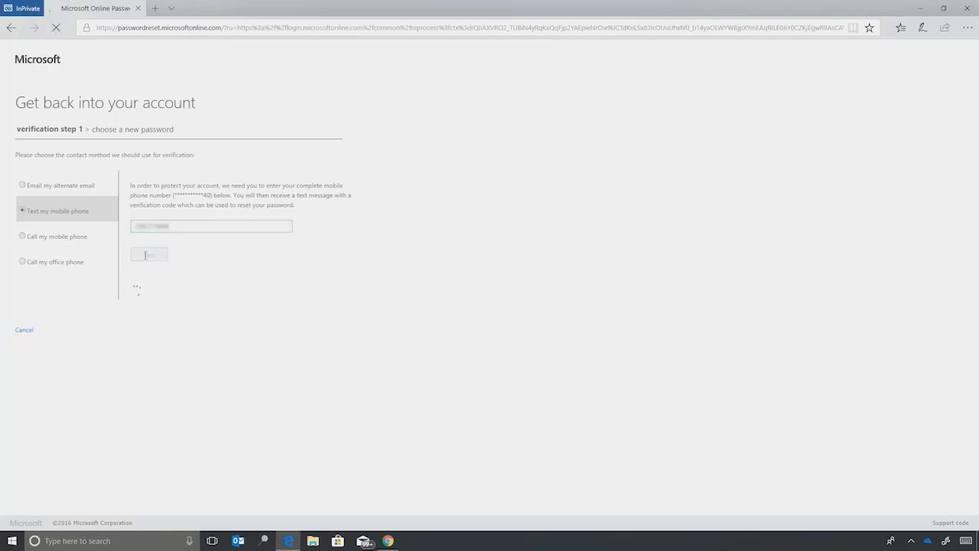
pyautogui.click(149, 254)
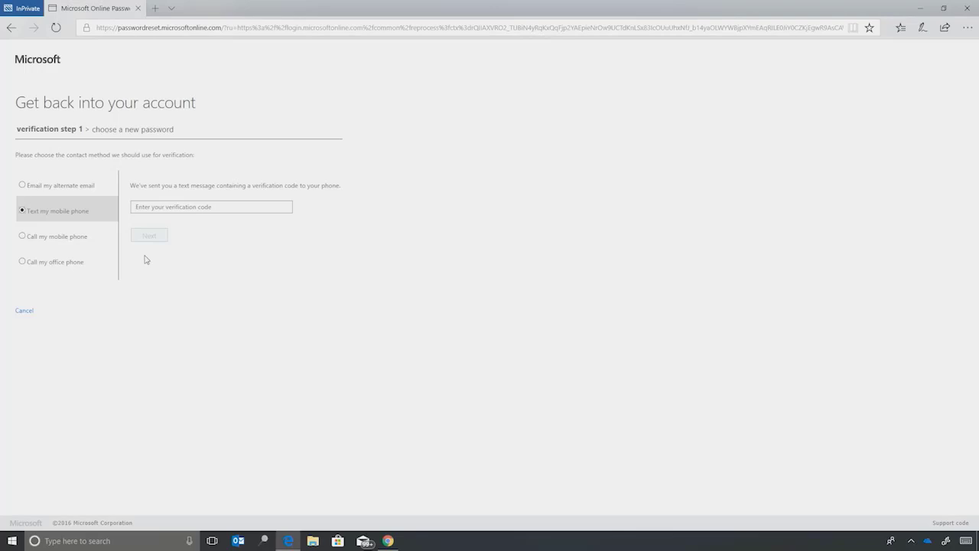
pyautogui.click(211, 207)
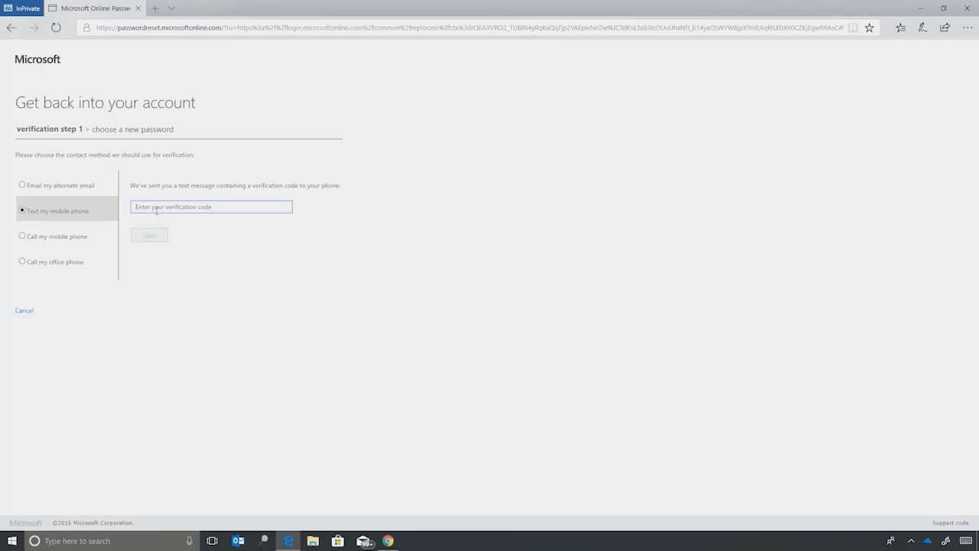
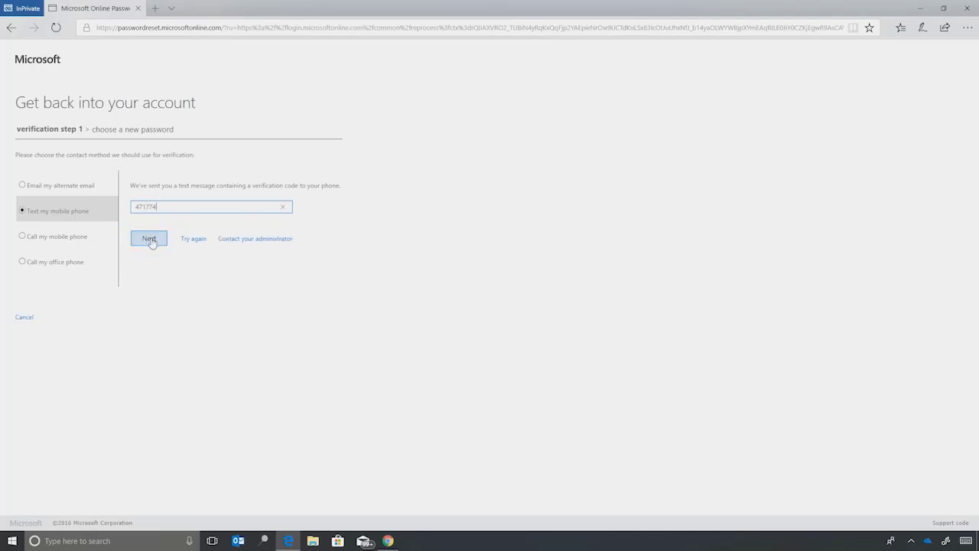
pyautogui.click(149, 238)
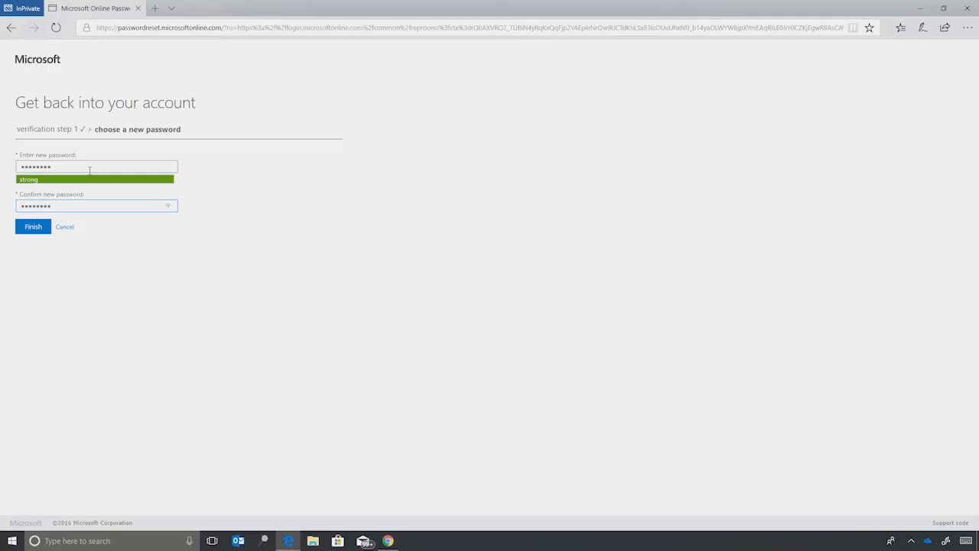
# - Confirm the new strong password in the second field and finish the reset
pyautogui.click(33, 226)
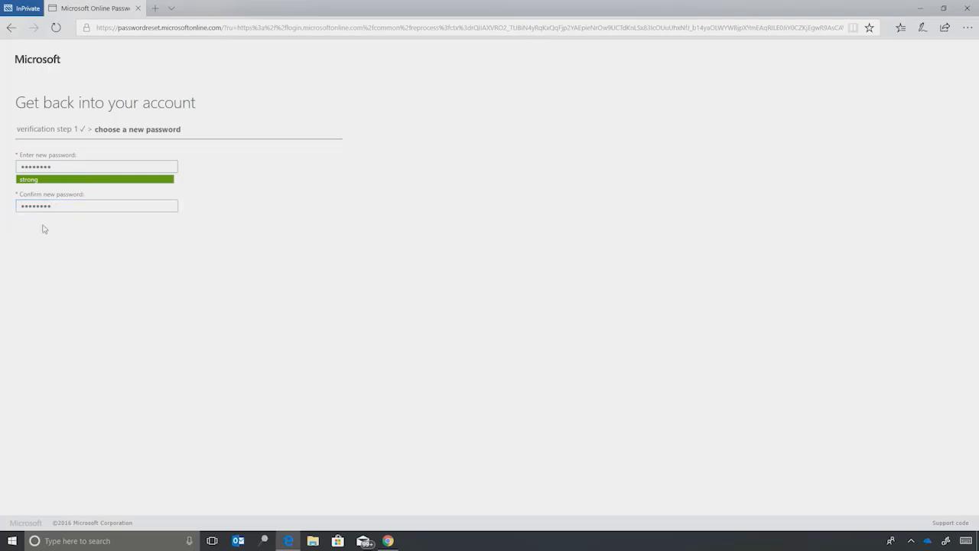